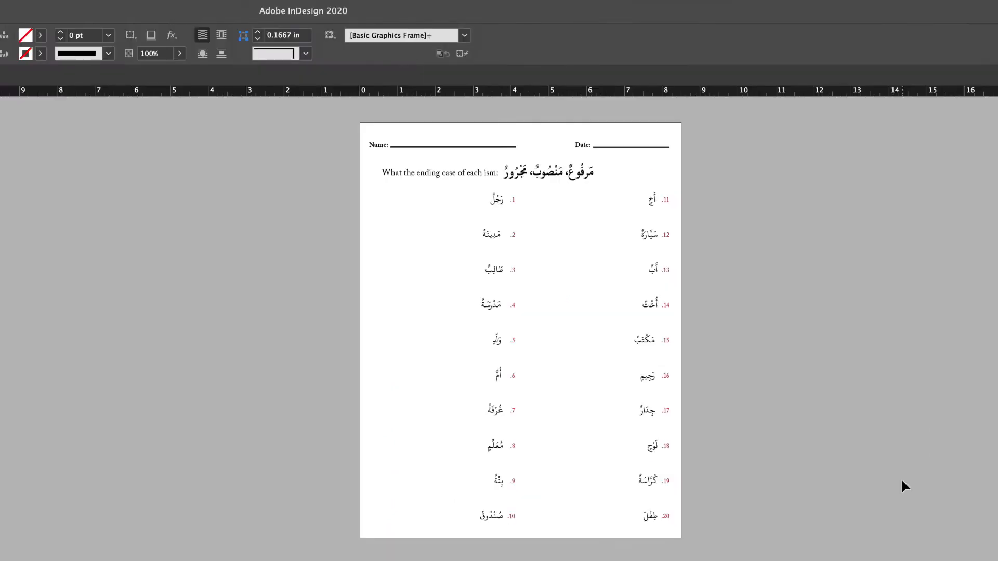
Select the five-column Arabic word list frame and show the Story panel for it.
{"action": "left_click", "coordinate": [406, 305]}
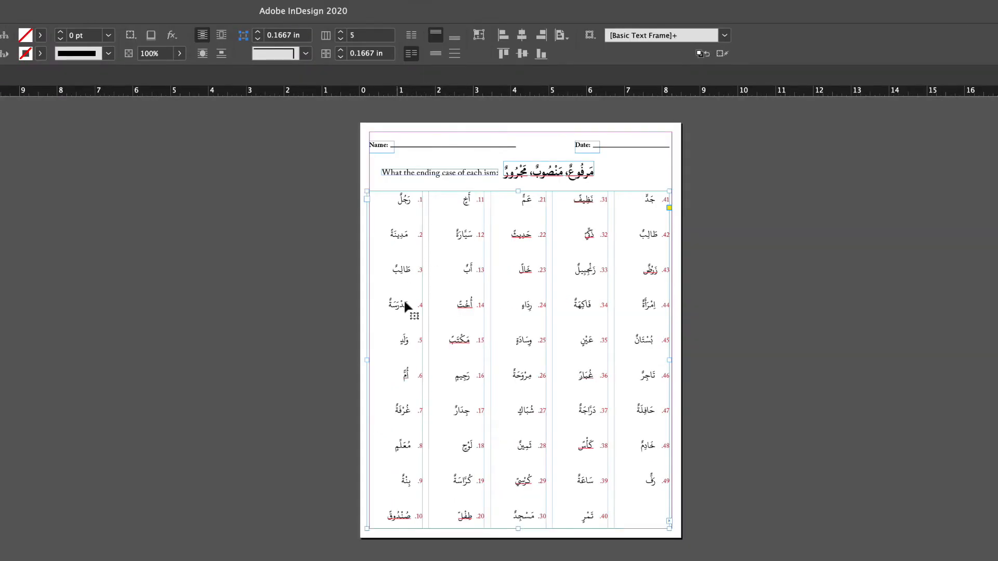
{"action": "mouse_move", "coordinate": [486, 467]}
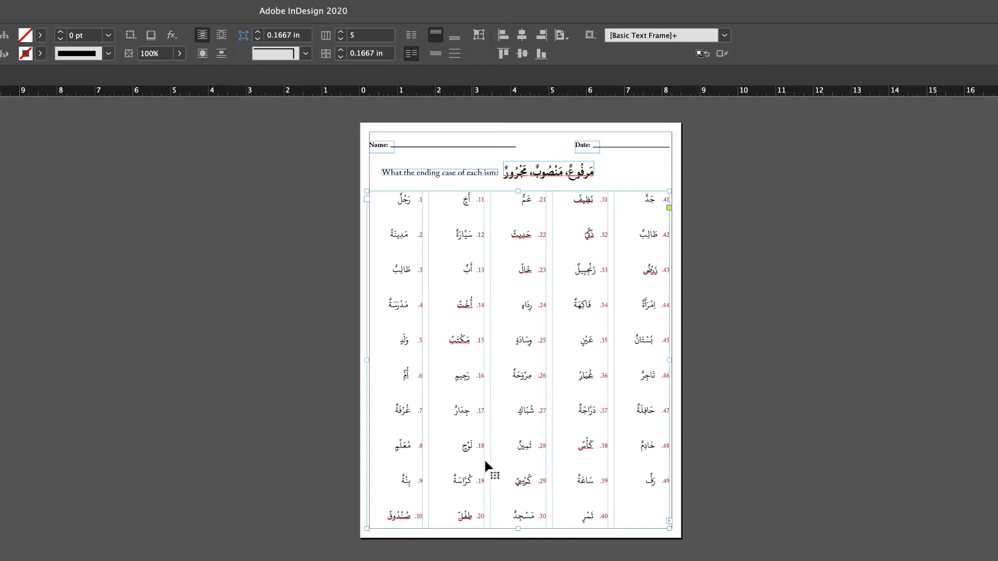
{"action": "mouse_move", "coordinate": [439, 479]}
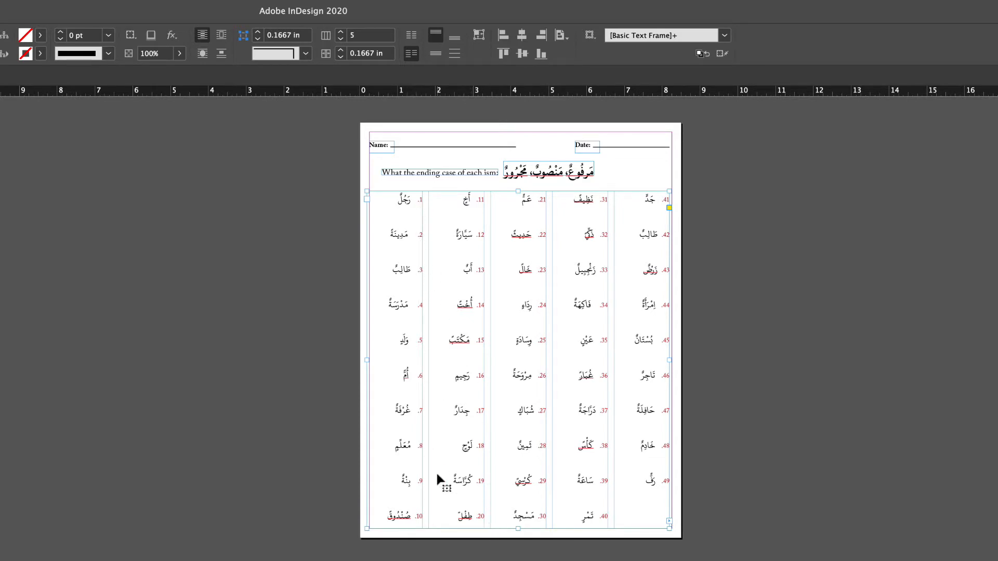
{"action": "mouse_move", "coordinate": [417, 207]}
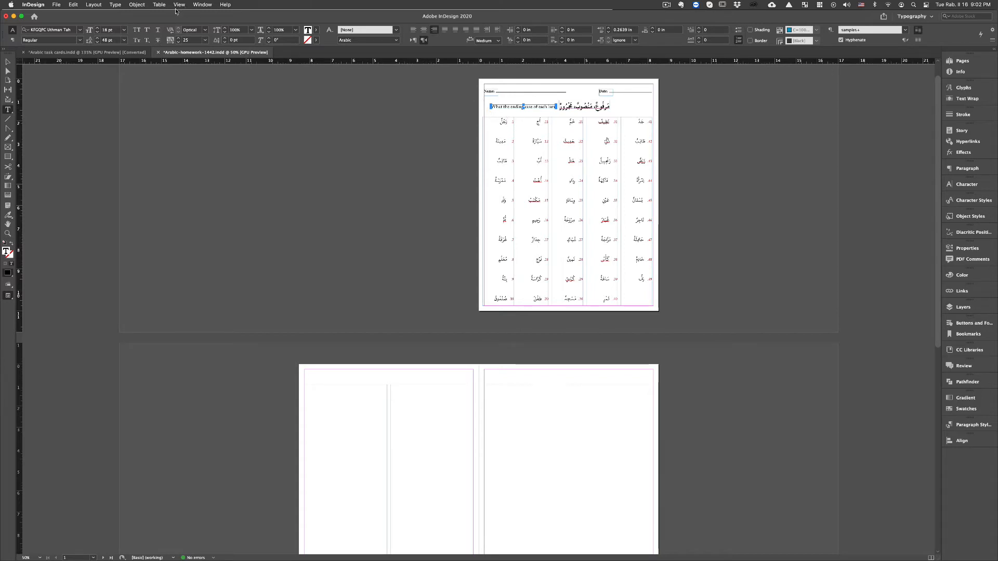
{"action": "left_click", "coordinate": [203, 4]}
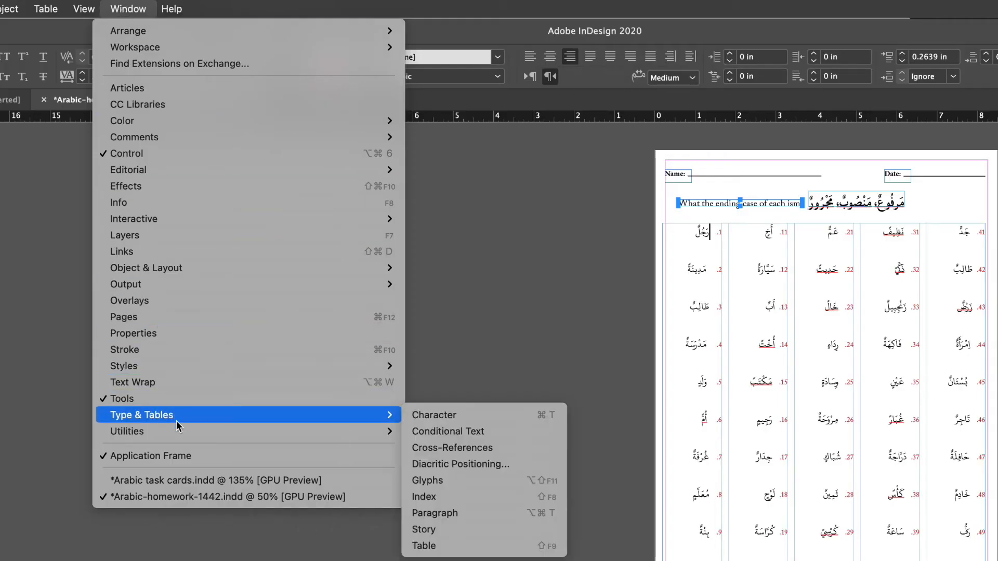
{"action": "mouse_move", "coordinate": [435, 512]}
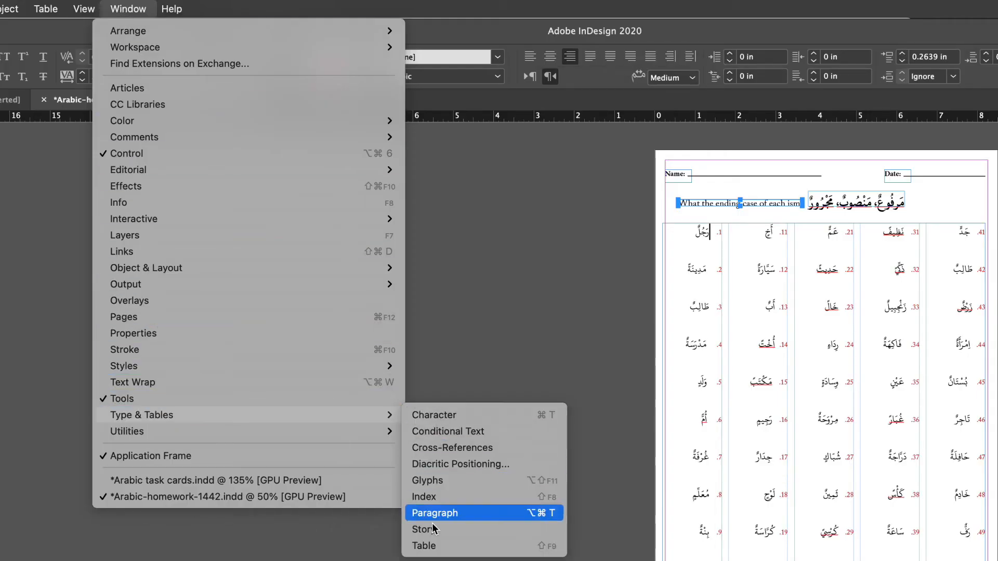
{"action": "left_click", "coordinate": [434, 513]}
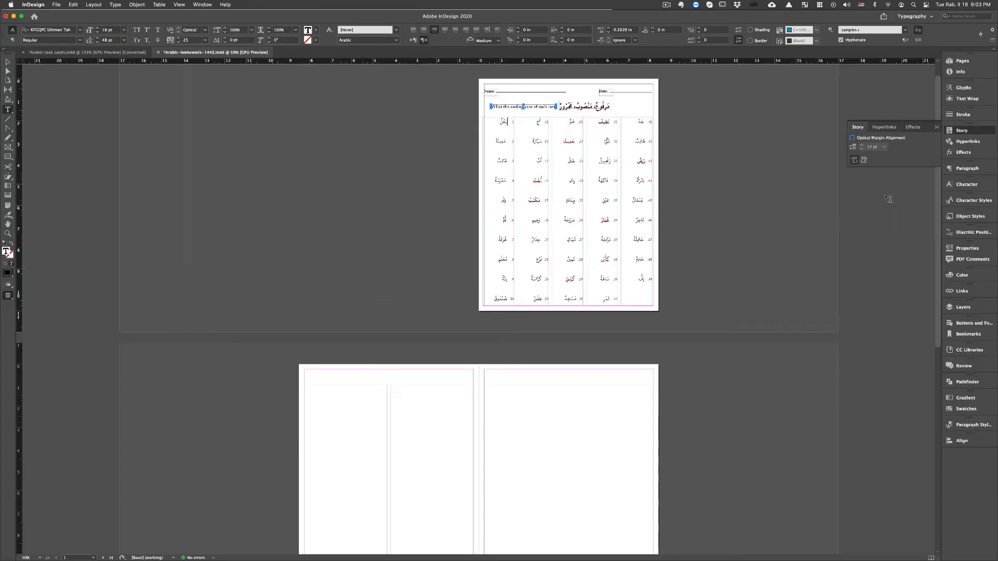
{"action": "mouse_move", "coordinate": [853, 160]}
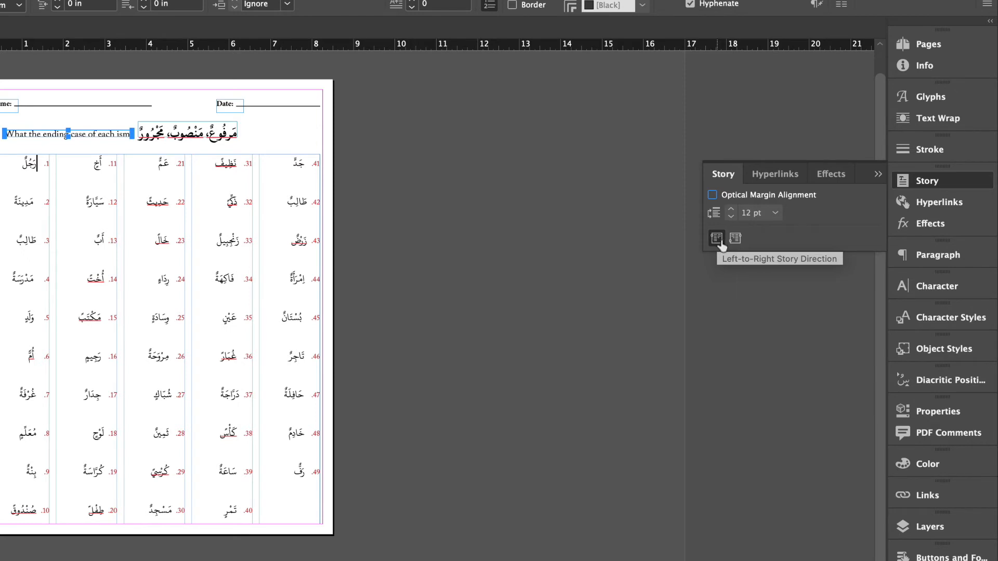
Set the word list story to Right-to-Left Story Direction so column 1 sits at right.
{"action": "left_click", "coordinate": [734, 238]}
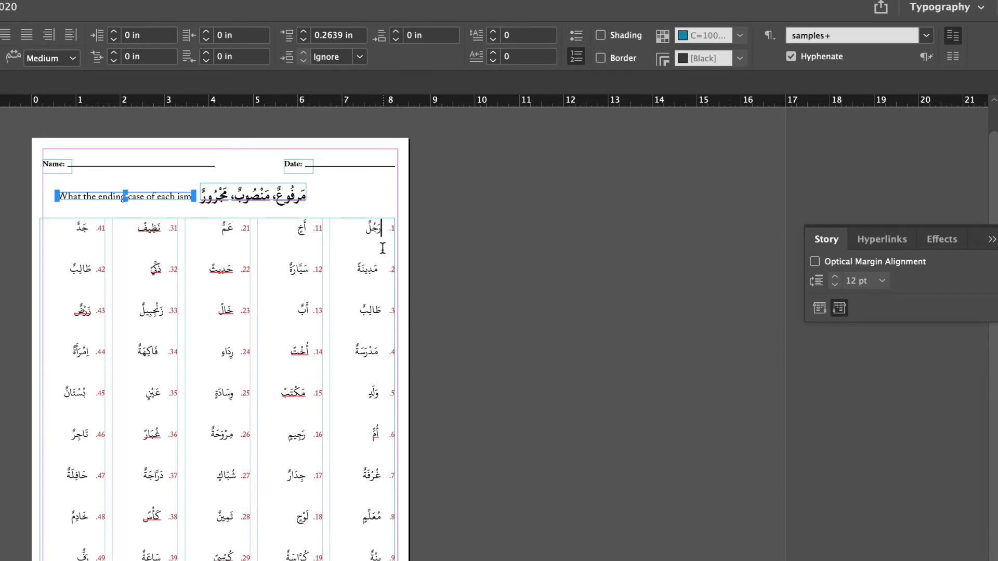
{"action": "mouse_move", "coordinate": [169, 257]}
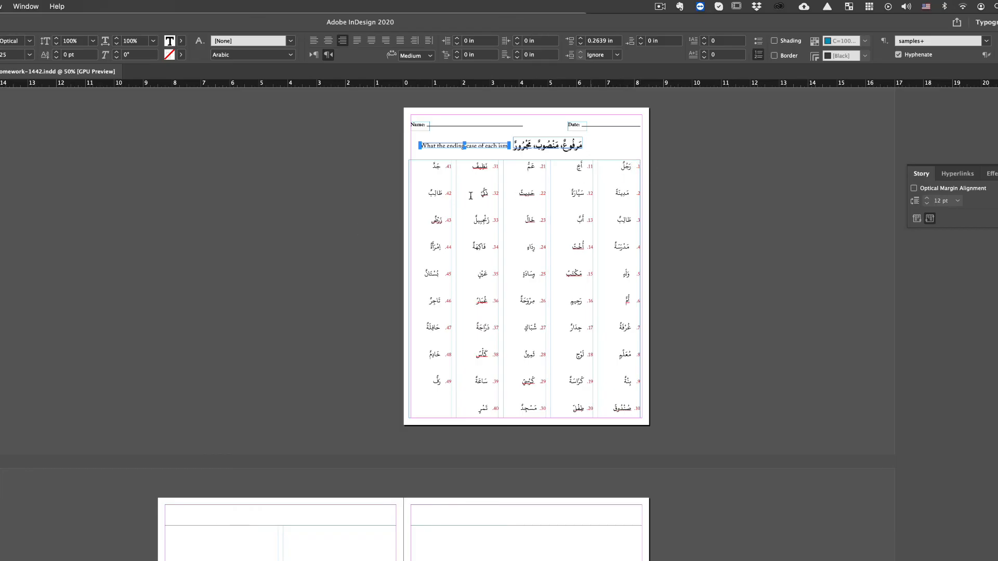
{"action": "left_click", "coordinate": [25, 6]}
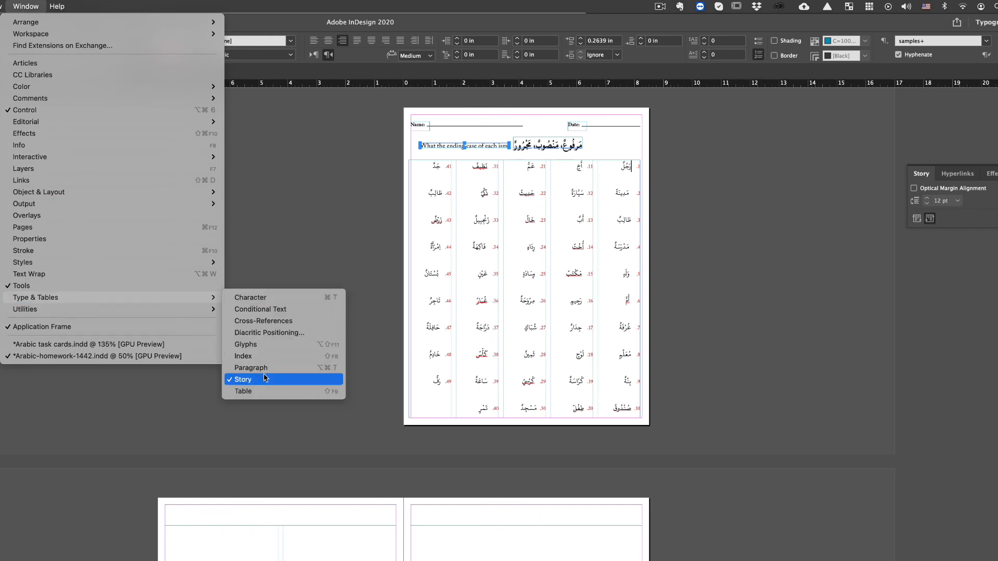
{"action": "left_click", "coordinate": [242, 380]}
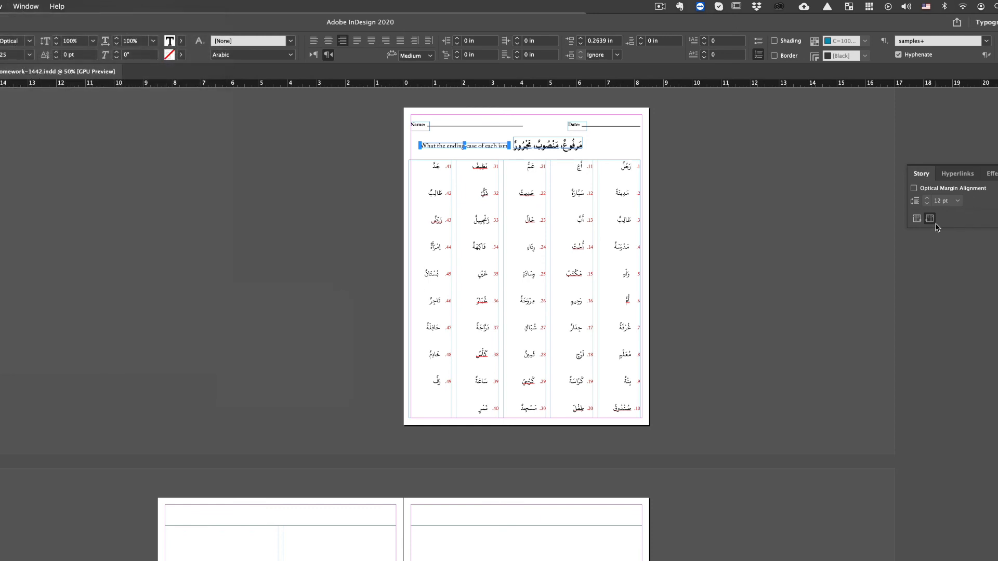
{"action": "mouse_move", "coordinate": [929, 218]}
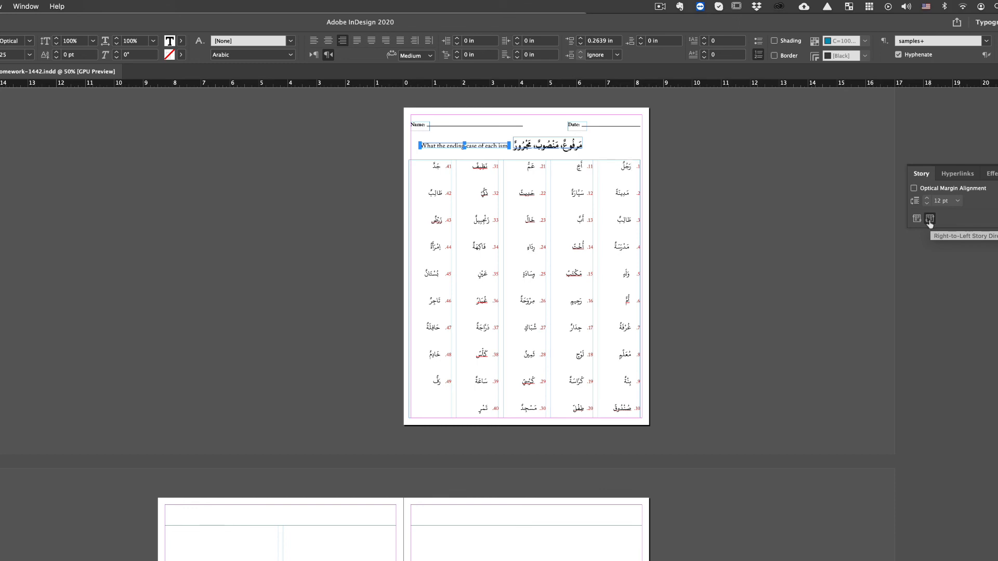
{"action": "mouse_move", "coordinate": [928, 228]}
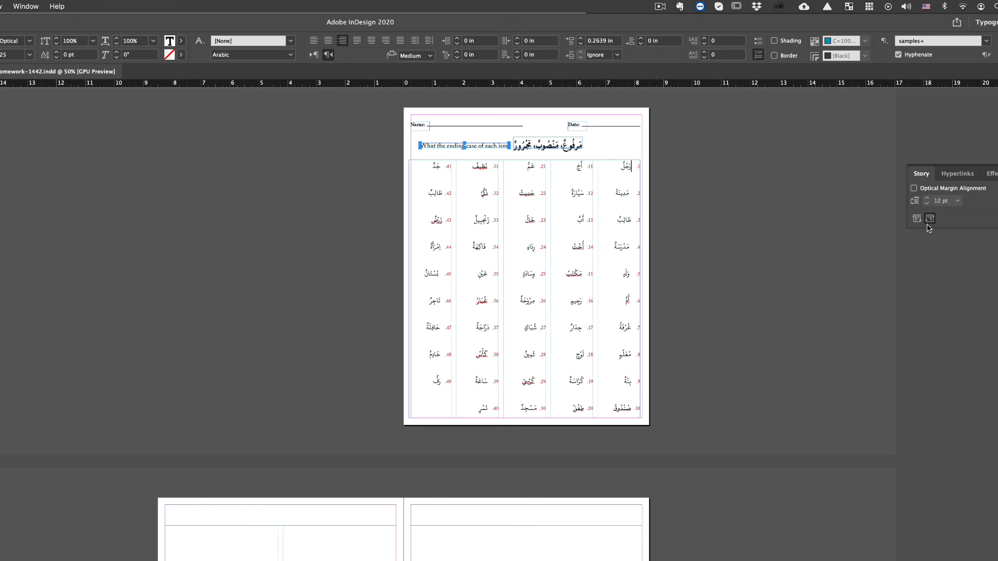